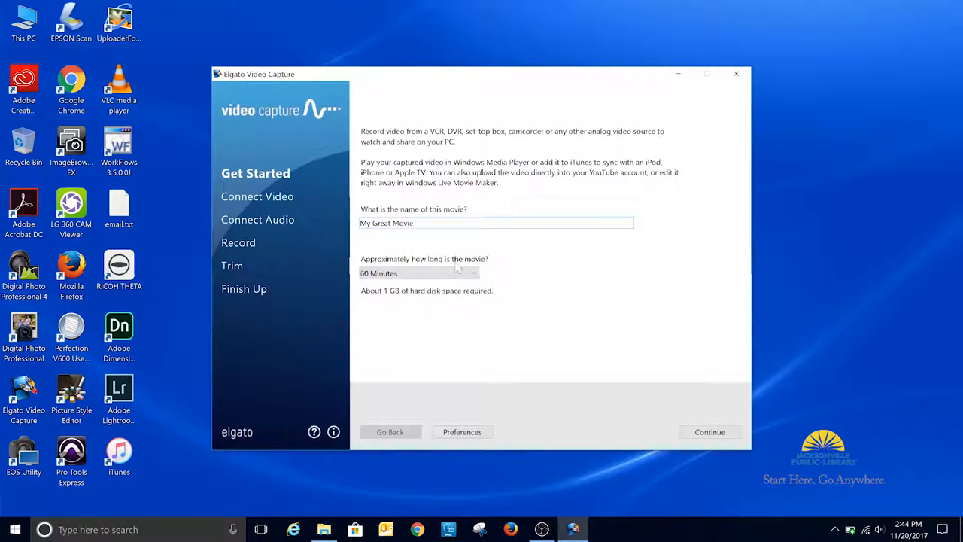
{"action": "mouse_move", "coordinate": [523, 345]}
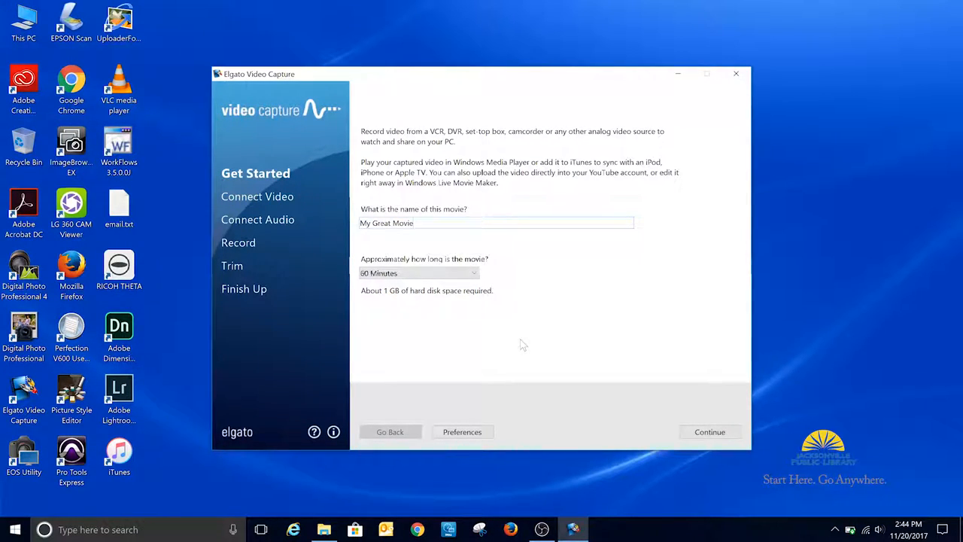
{"action": "mouse_move", "coordinate": [534, 367]}
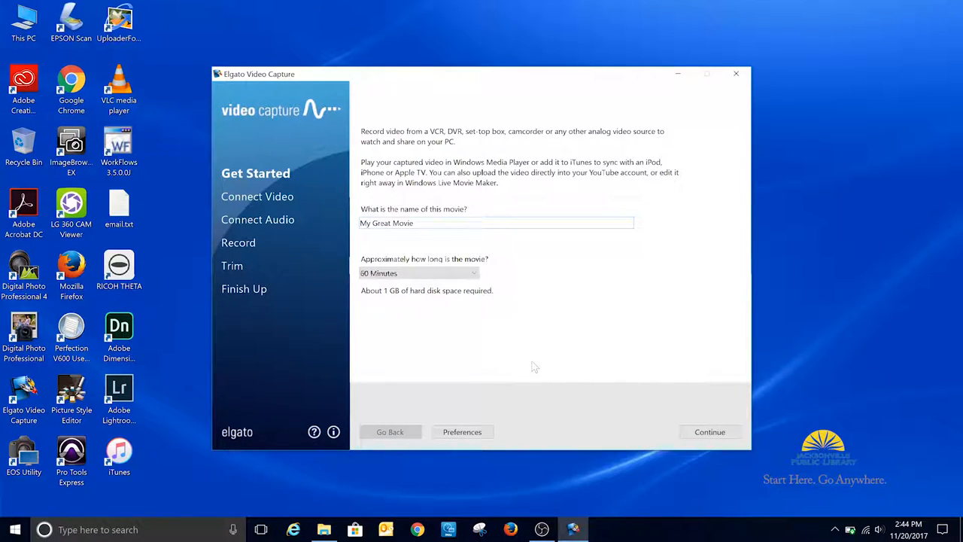
{"action": "mouse_move", "coordinate": [465, 431]}
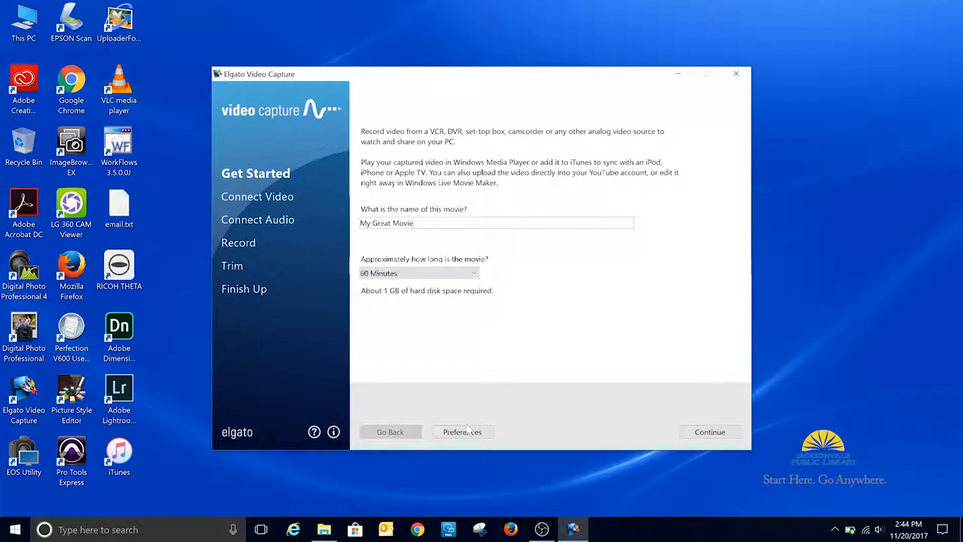
In Preferences, change the save-movies location from Videos to the SDHC (I:) card.
{"action": "left_click", "coordinate": [462, 431]}
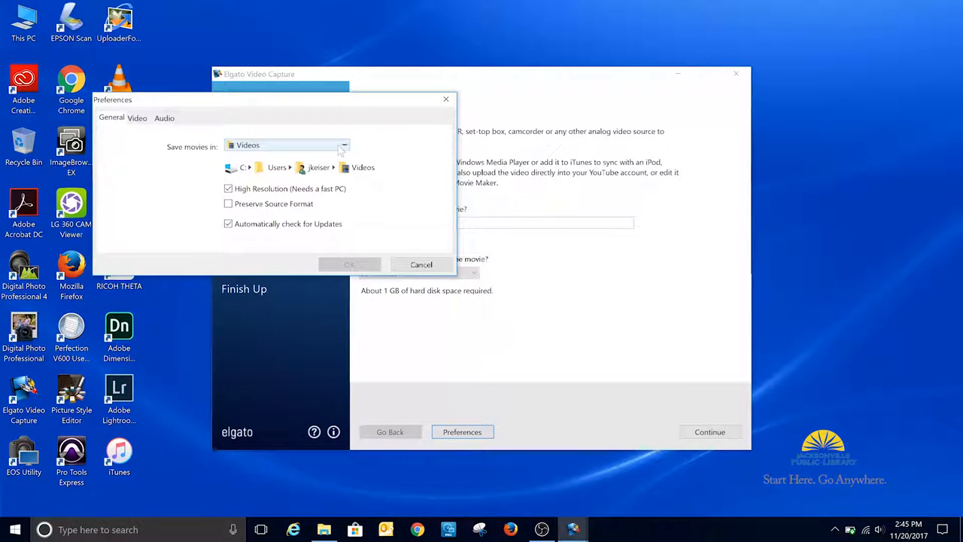
{"action": "left_click", "coordinate": [344, 145]}
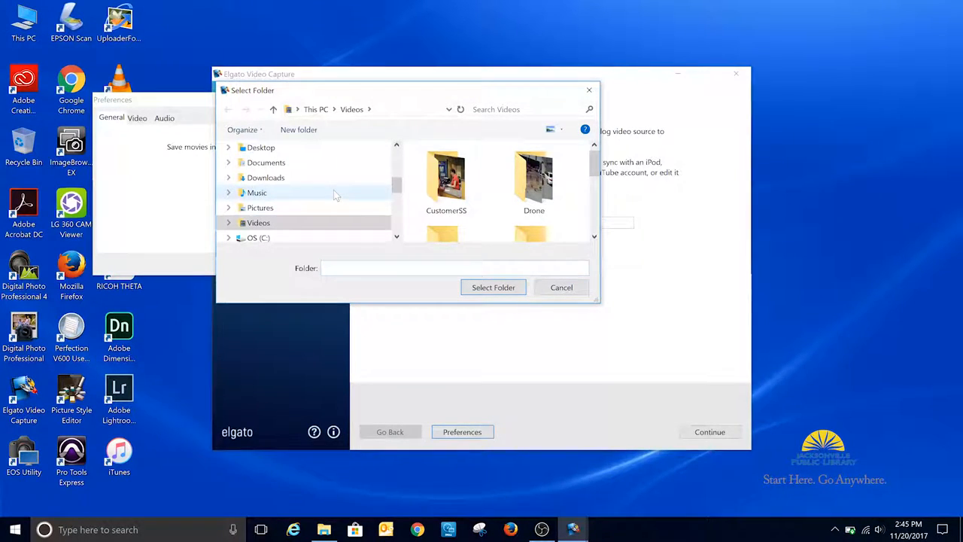
{"action": "scroll", "scroll_direction": "down", "scroll_amount": 3}
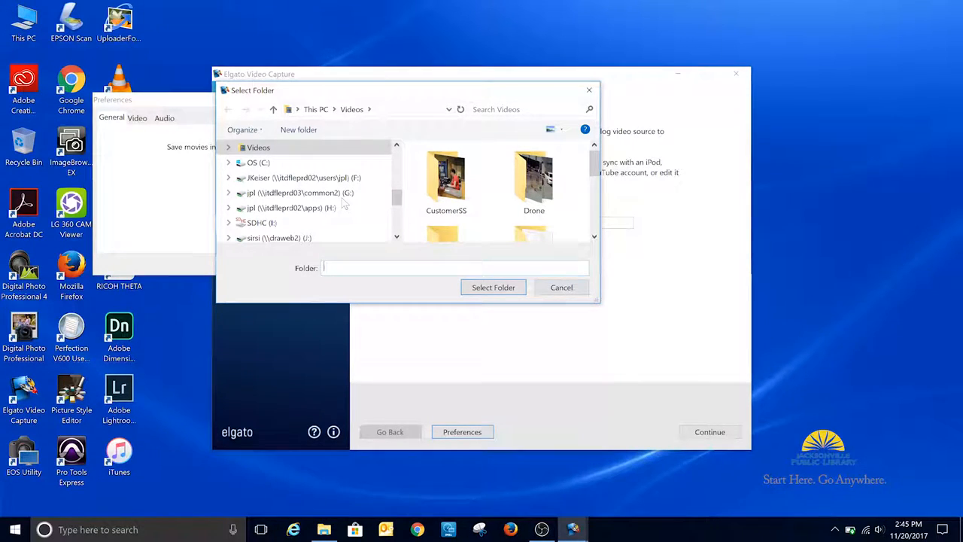
{"action": "left_click", "coordinate": [561, 287]}
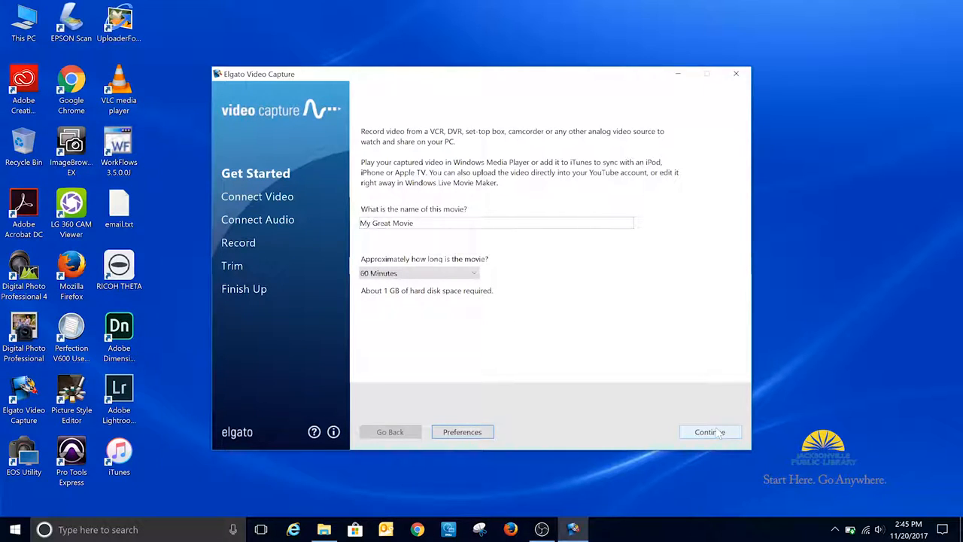
Accept the Composite (RCA) 4:3 video input and proceed to Connect Audio.
{"action": "left_click", "coordinate": [709, 431]}
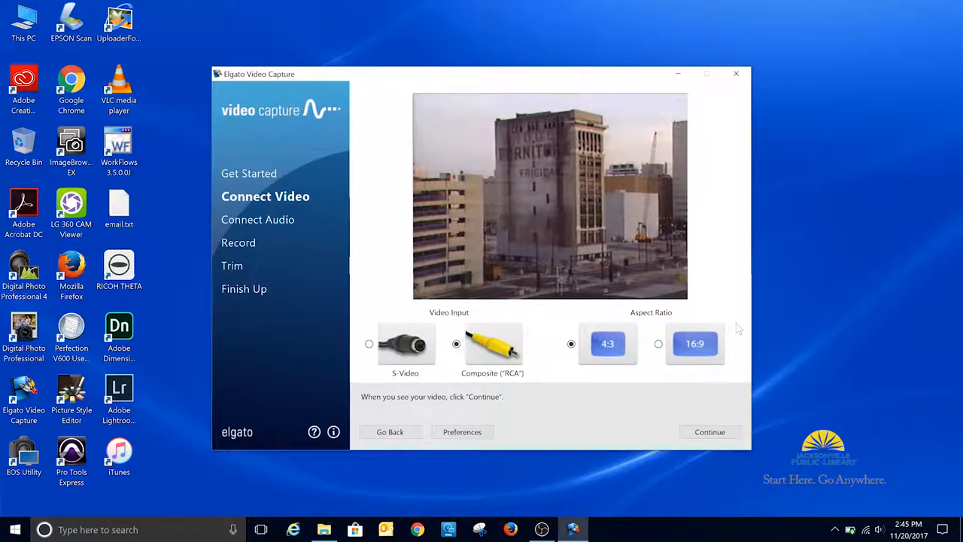
{"action": "left_click", "coordinate": [709, 431]}
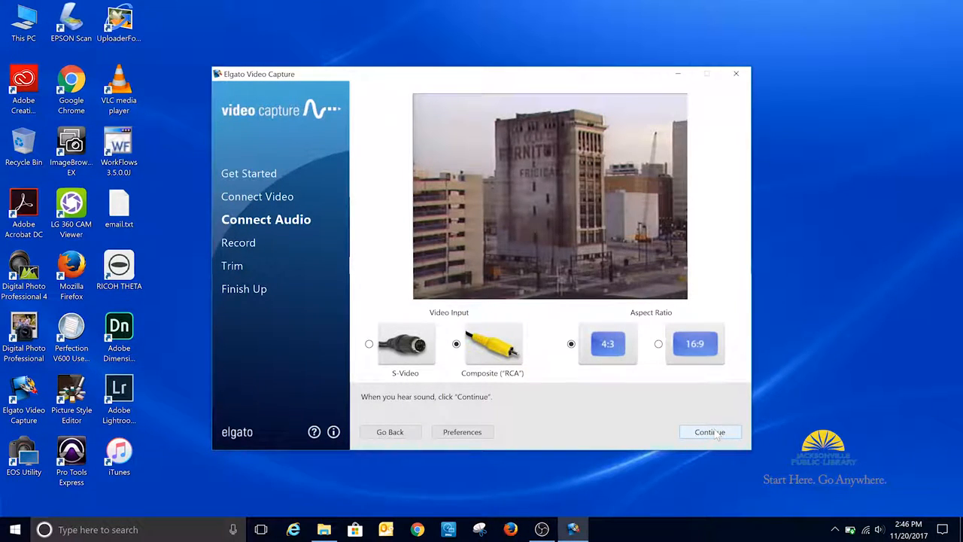
Confirm the audio and start recording the tape's playback.
{"action": "left_click", "coordinate": [709, 431]}
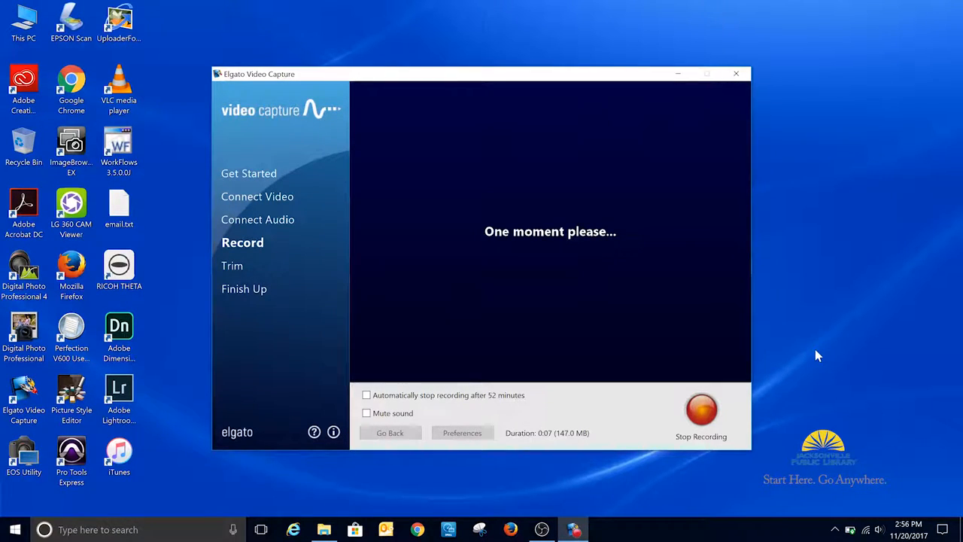
Stop recording, trim the movie to 00:15–07:24, and save it.
{"action": "left_click", "coordinate": [700, 408]}
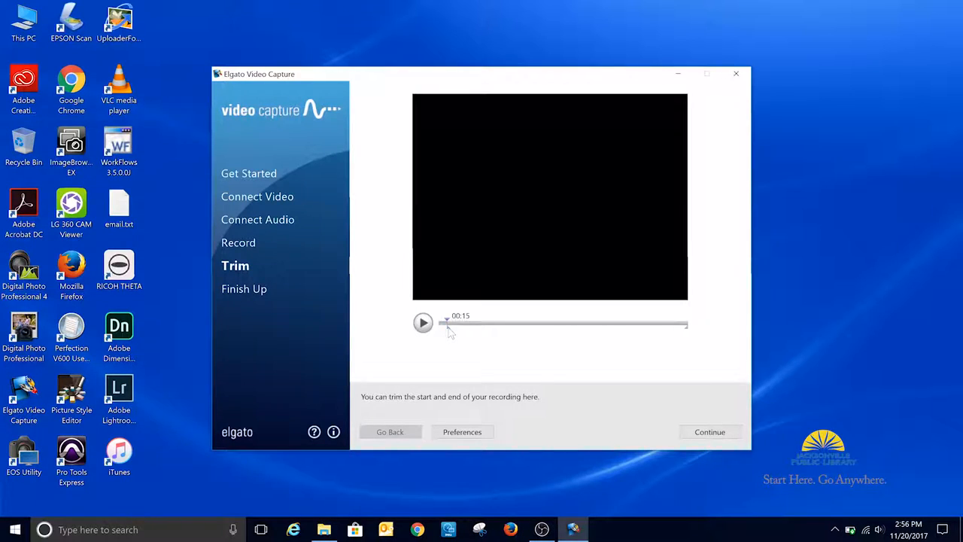
{"action": "left_click_drag", "start_coordinate": [446, 323], "coordinate": [676, 325]}
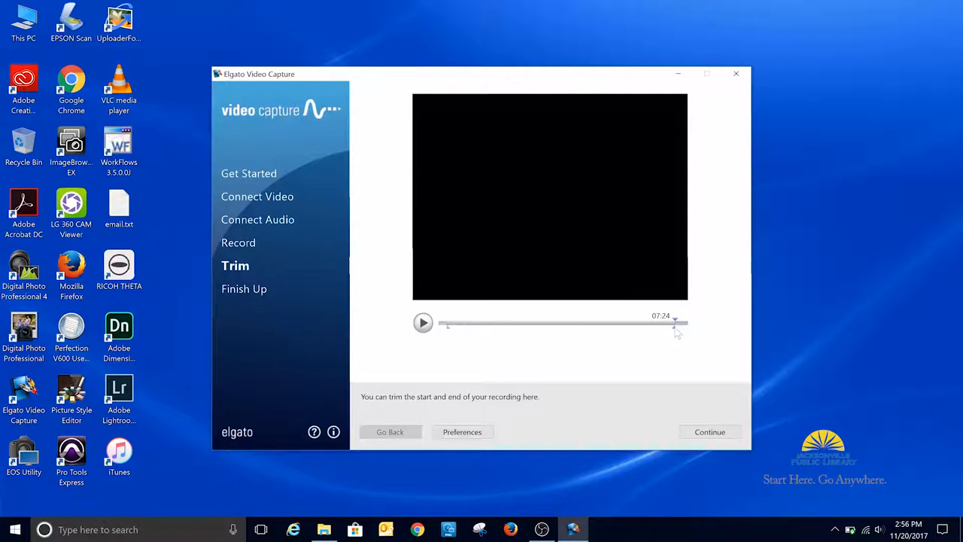
{"action": "left_click", "coordinate": [709, 431]}
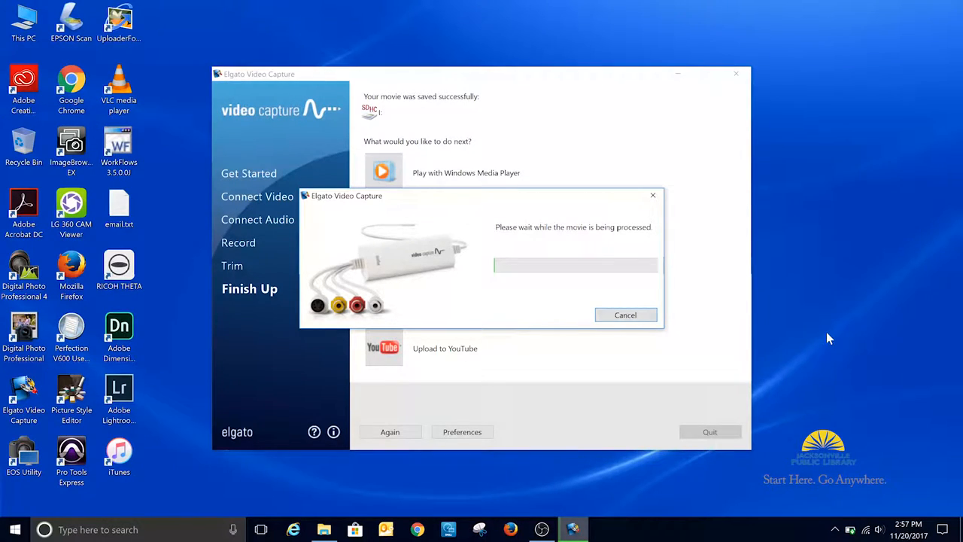